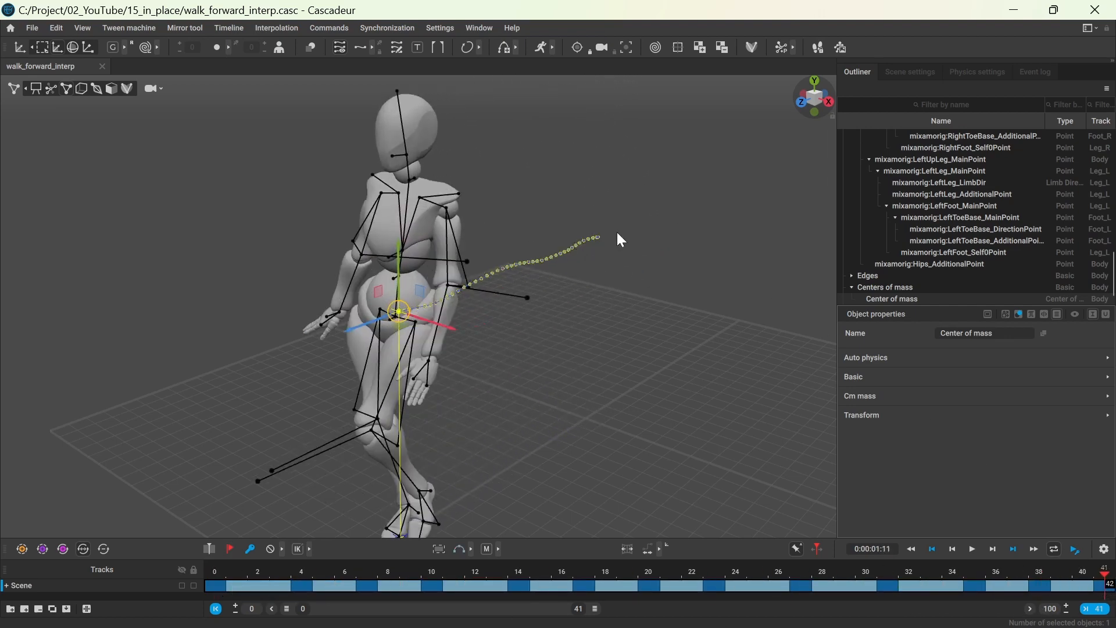
{"action": "mouse_move", "coordinate": [396, 47]}
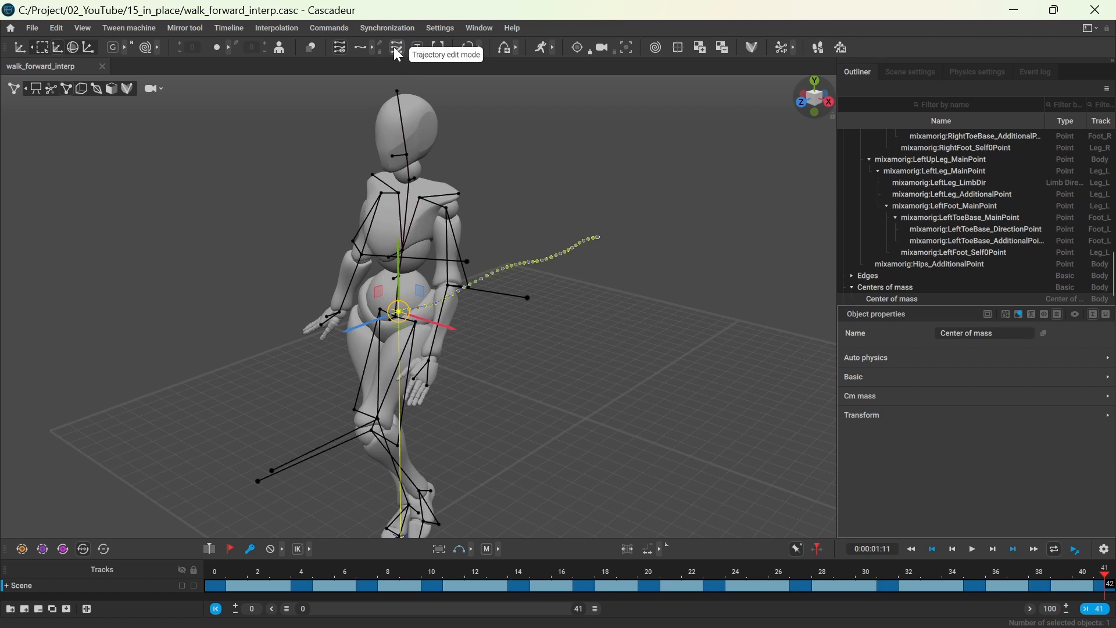
Enable trajectory editing for the center of mass and select all 42 path points
{"action": "left_click", "coordinate": [397, 46]}
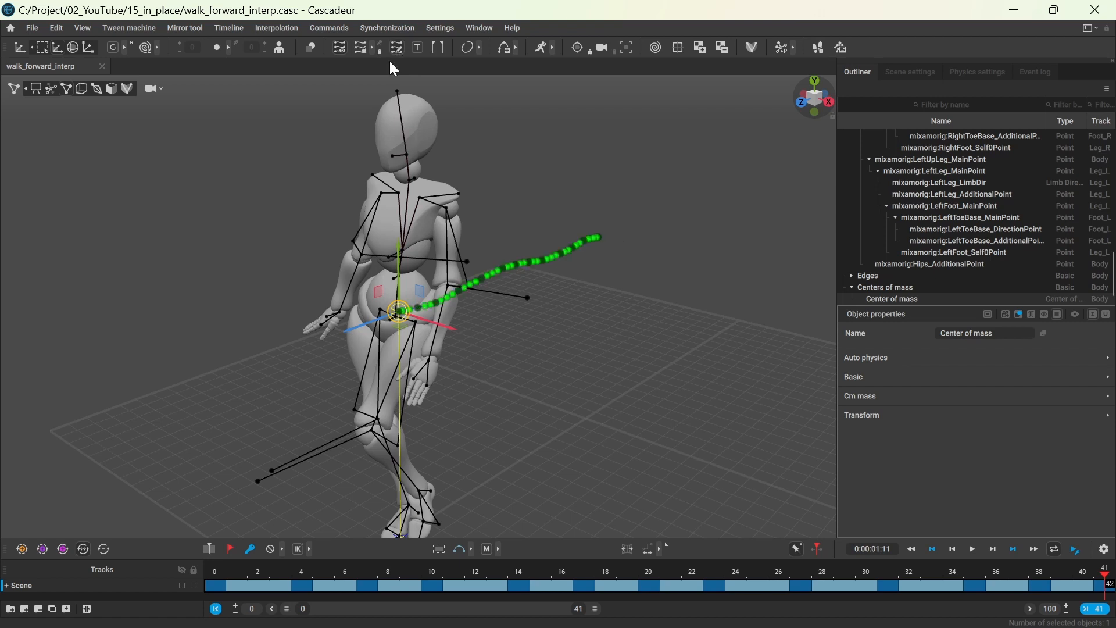
{"action": "left_click", "coordinate": [513, 268]}
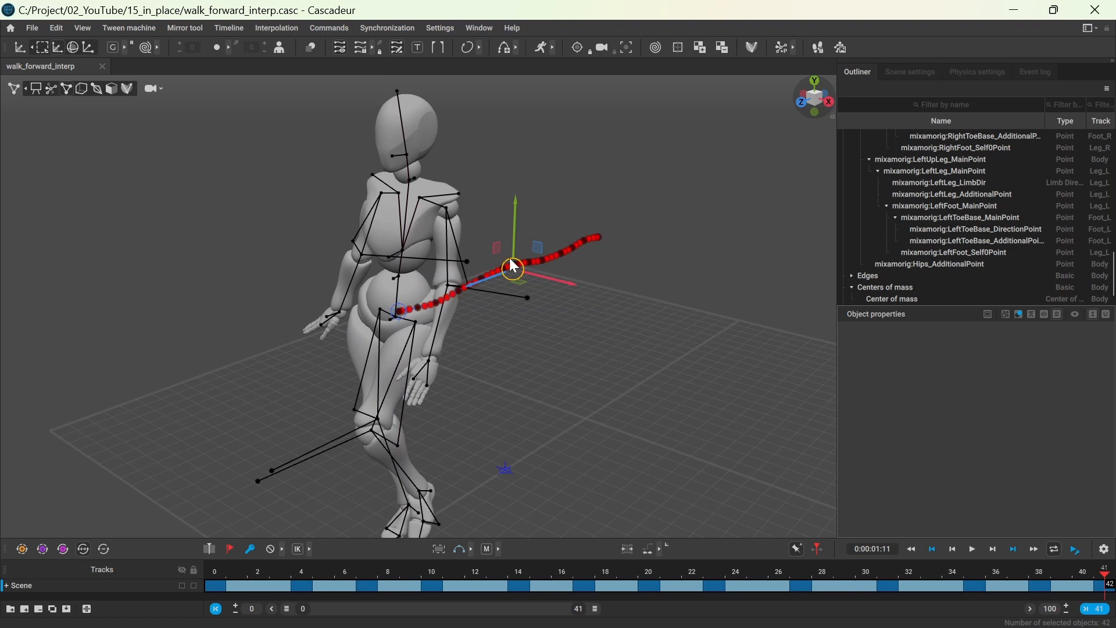
{"action": "mouse_move", "coordinate": [600, 242]}
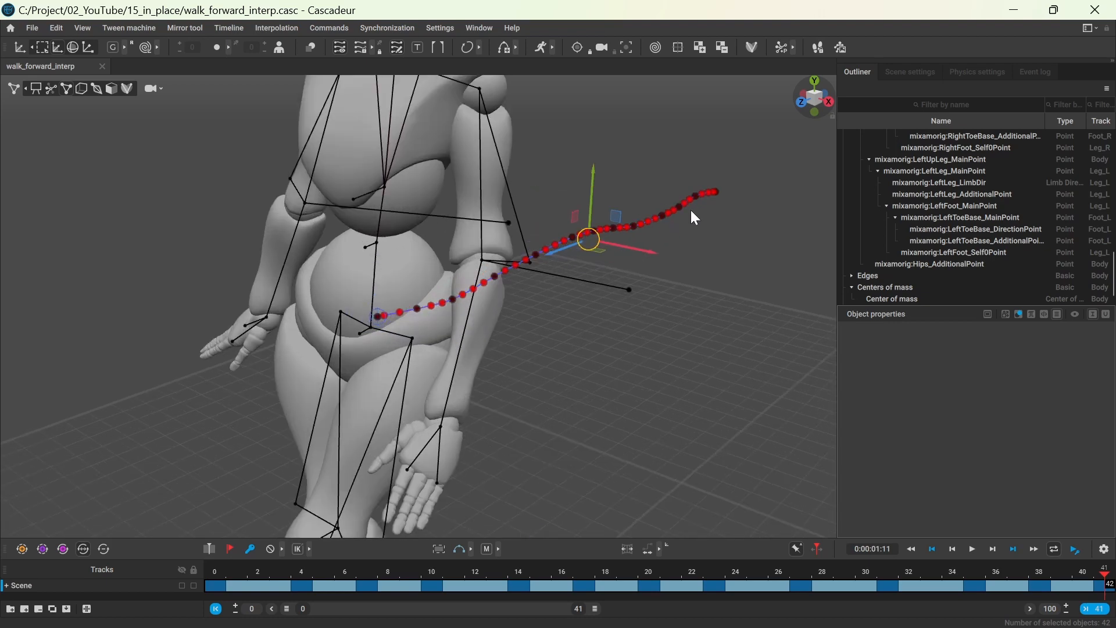
Orbit the viewport to a side-on orthographic view of the center-of-mass path
{"action": "left_click_drag", "start_coordinate": [694, 218], "coordinate": [706, 169]}
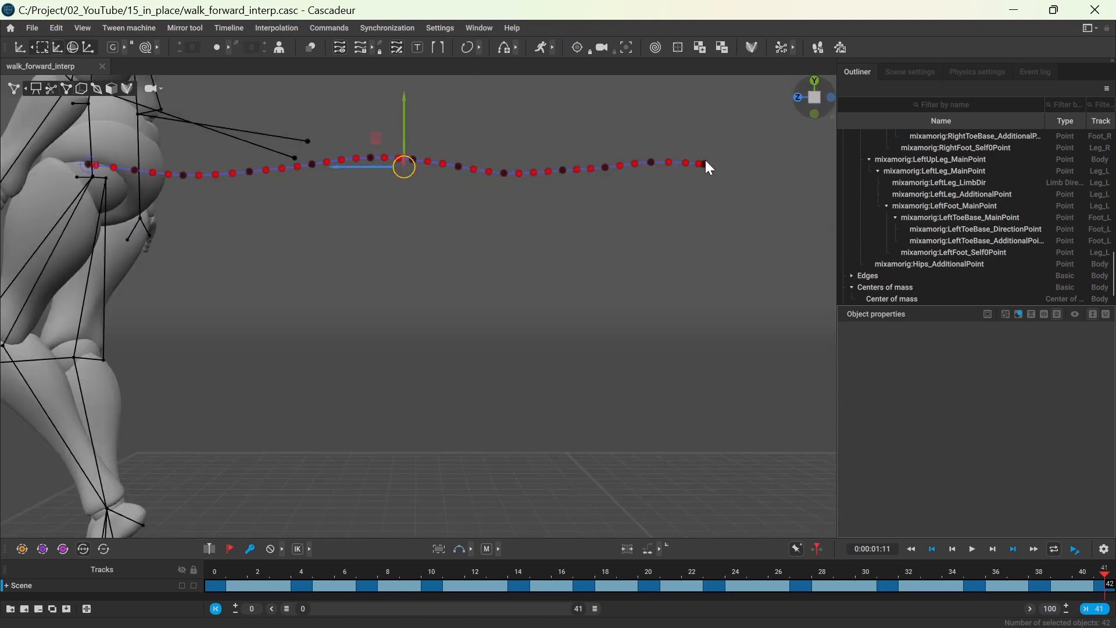
{"action": "left_click_drag", "start_coordinate": [404, 166], "coordinate": [703, 164]}
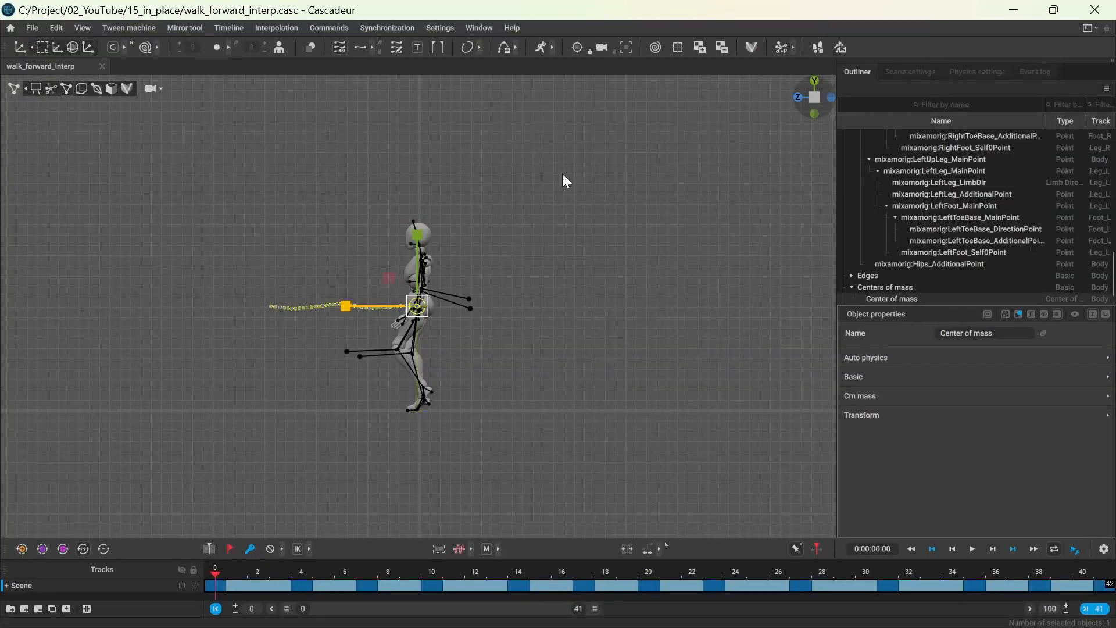
In Scene settings, limit the Copier to Global Position Z only, with Rotate and Scale off
{"action": "left_click", "coordinate": [909, 71]}
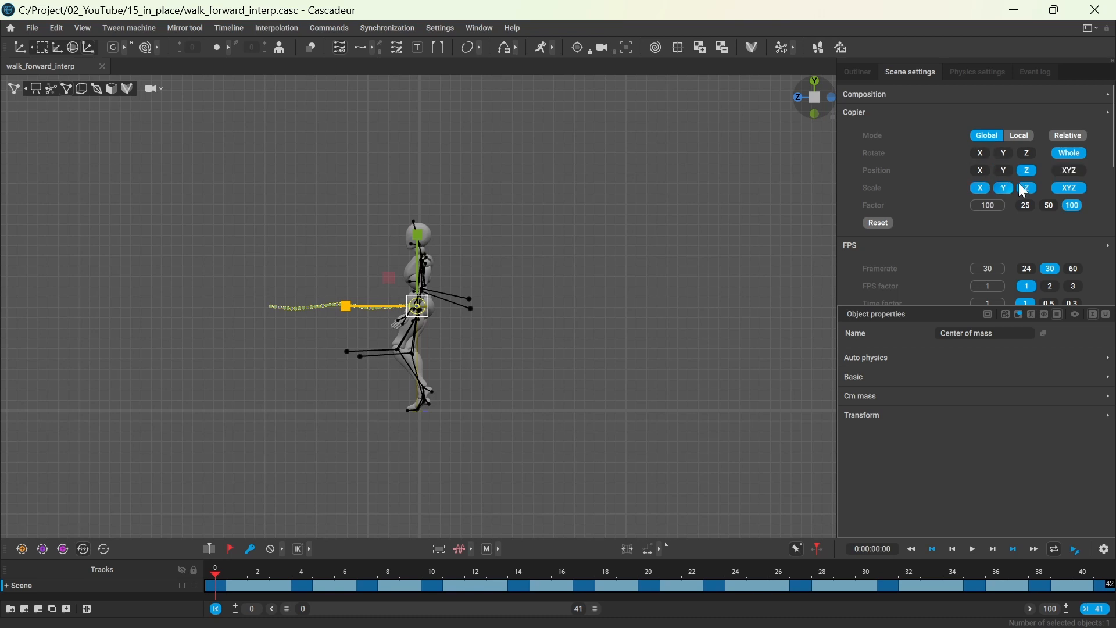
{"action": "left_click", "coordinate": [1068, 153]}
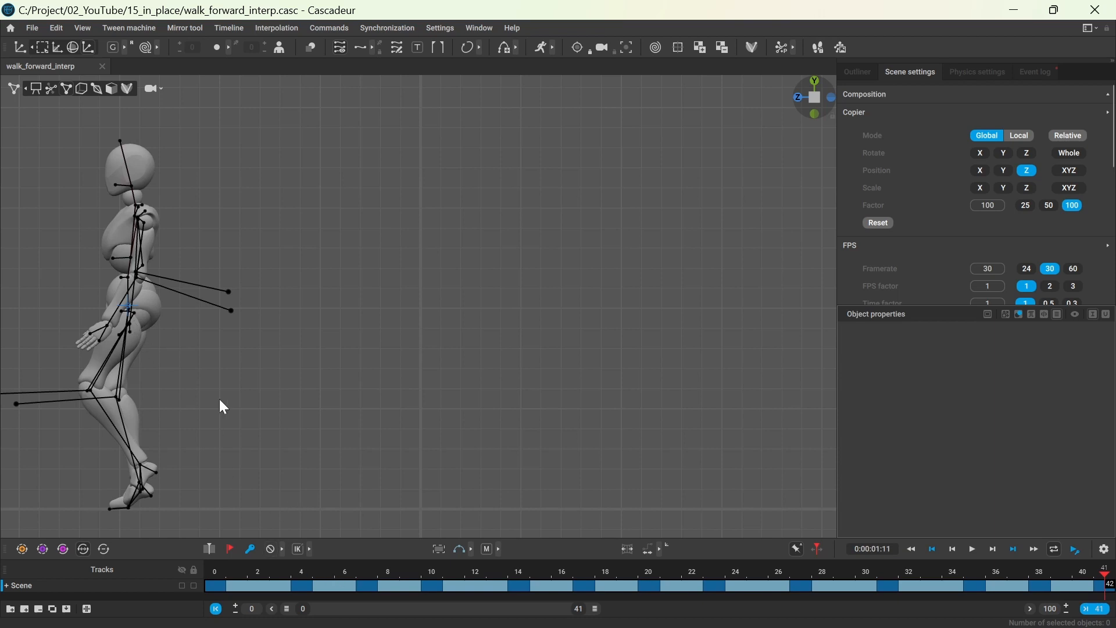
Copy the center of mass at frame 0 via Edit > Copy and return to the Edit menu
{"action": "left_click", "coordinate": [129, 307]}
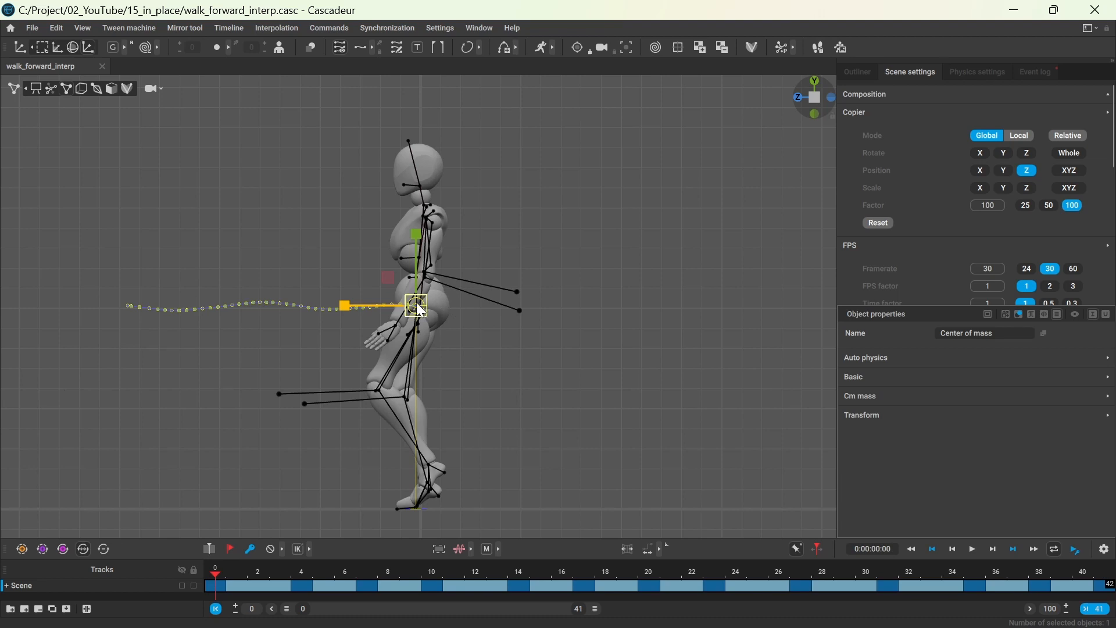
{"action": "mouse_move", "coordinate": [466, 312]}
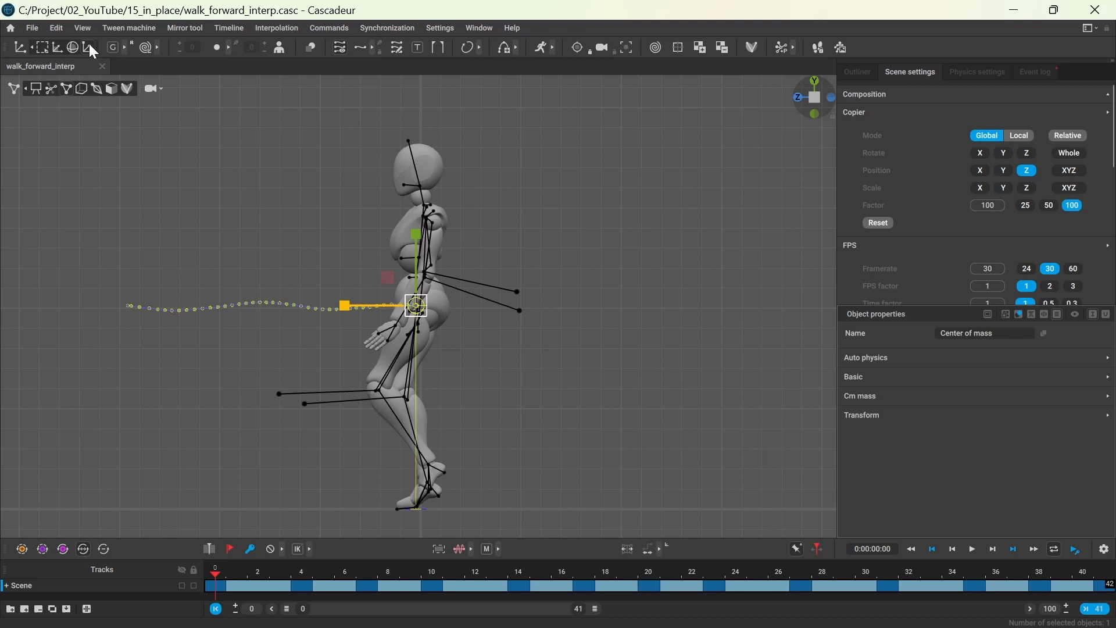
{"action": "left_click", "coordinate": [55, 28]}
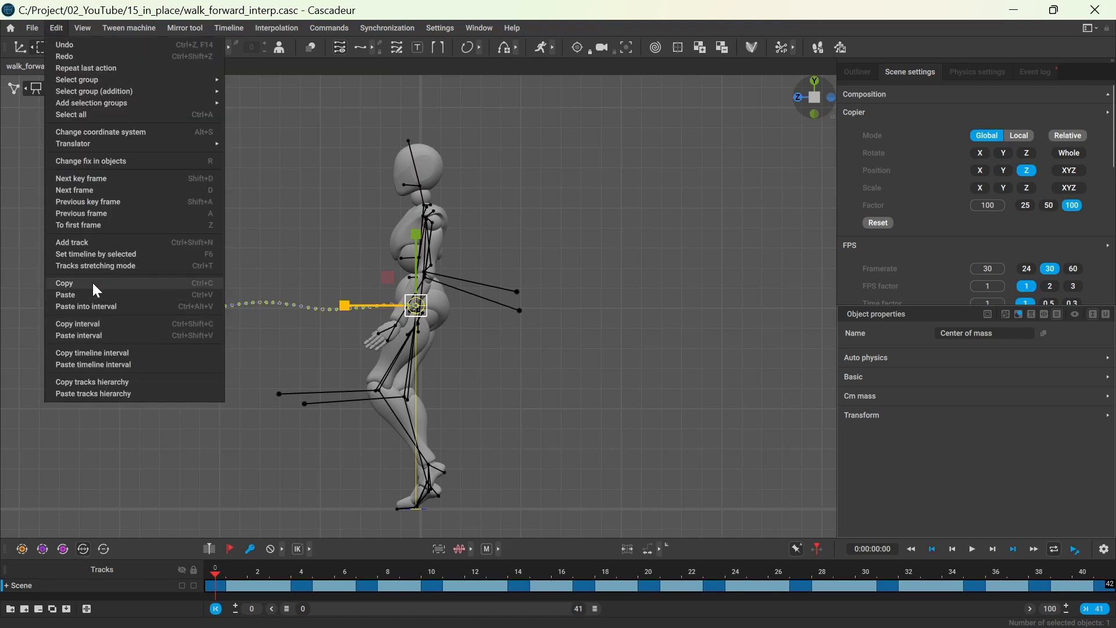
{"action": "left_click", "coordinate": [56, 28]}
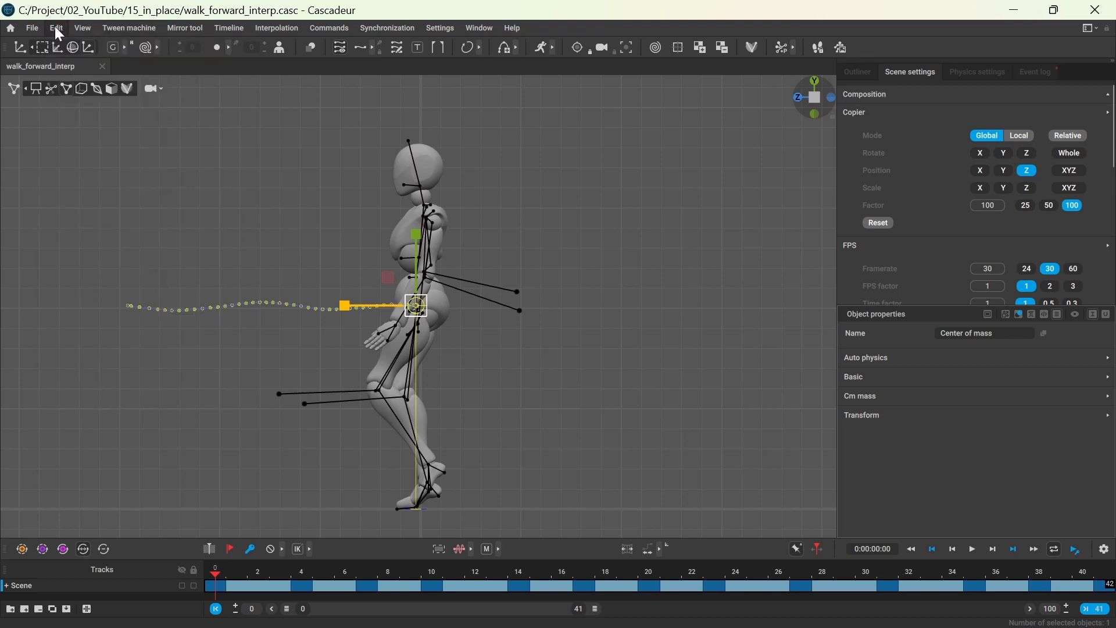
{"action": "left_click", "coordinate": [81, 28]}
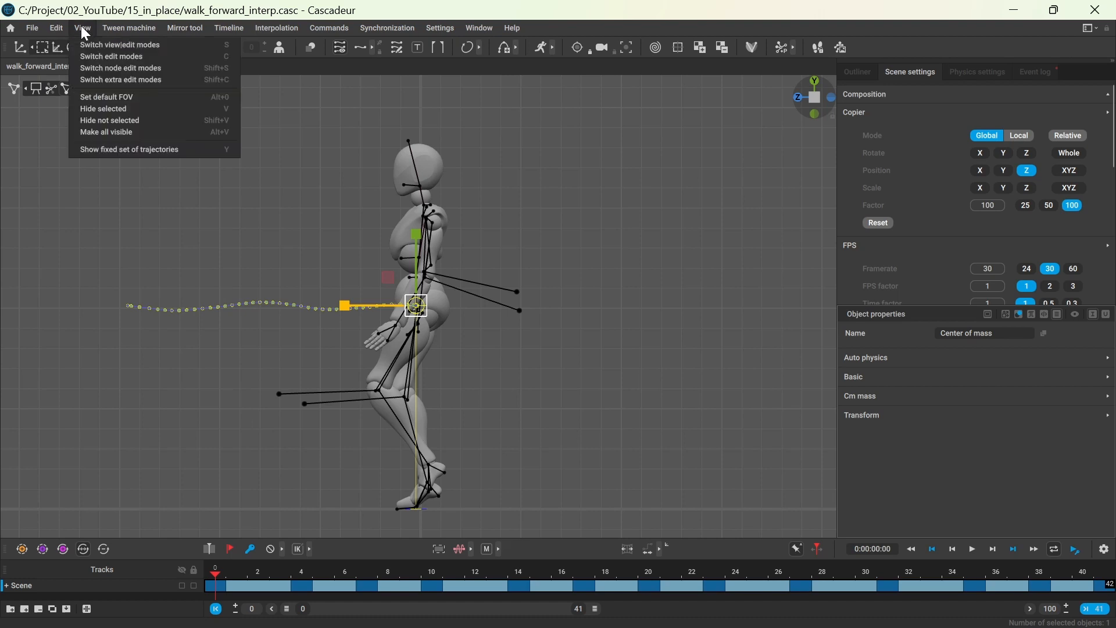
{"action": "left_click", "coordinate": [55, 28]}
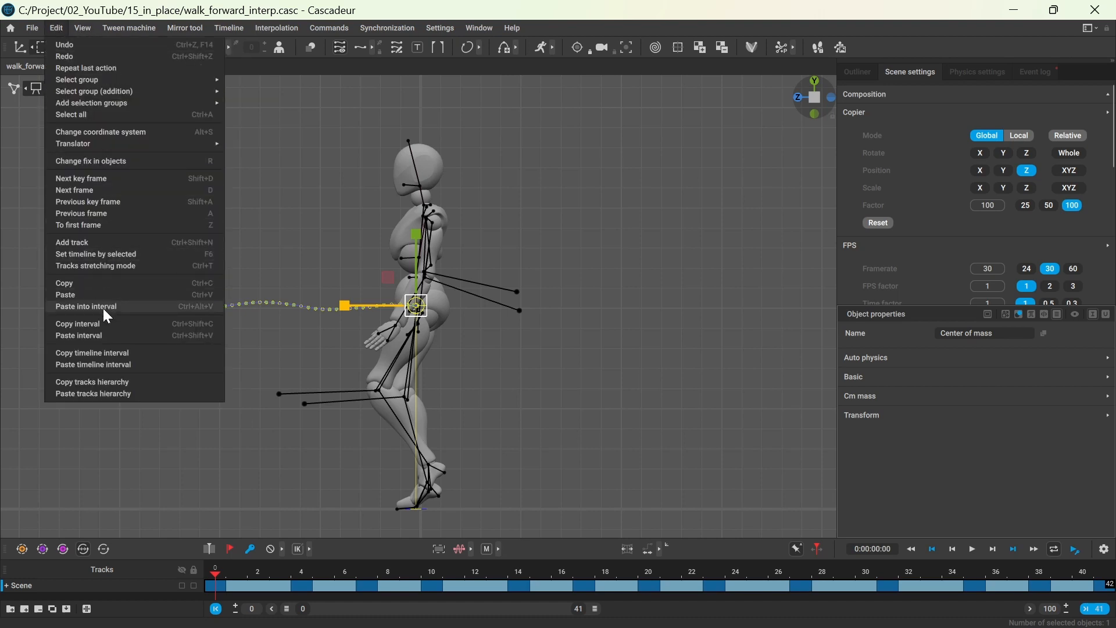
{"action": "mouse_move", "coordinate": [85, 311]}
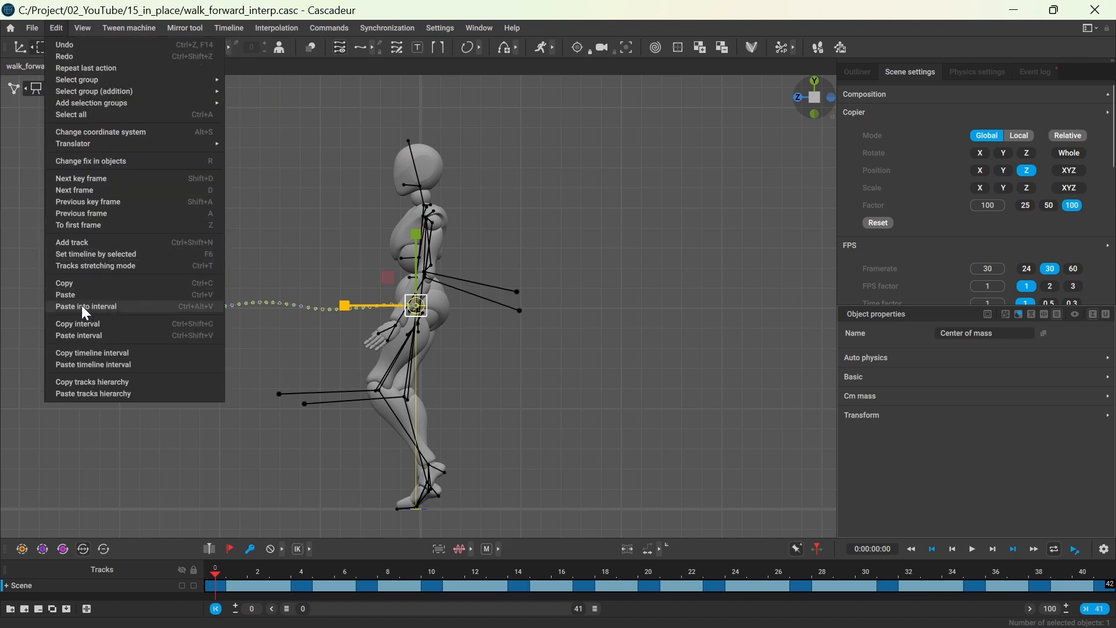
{"action": "mouse_move", "coordinate": [116, 309]}
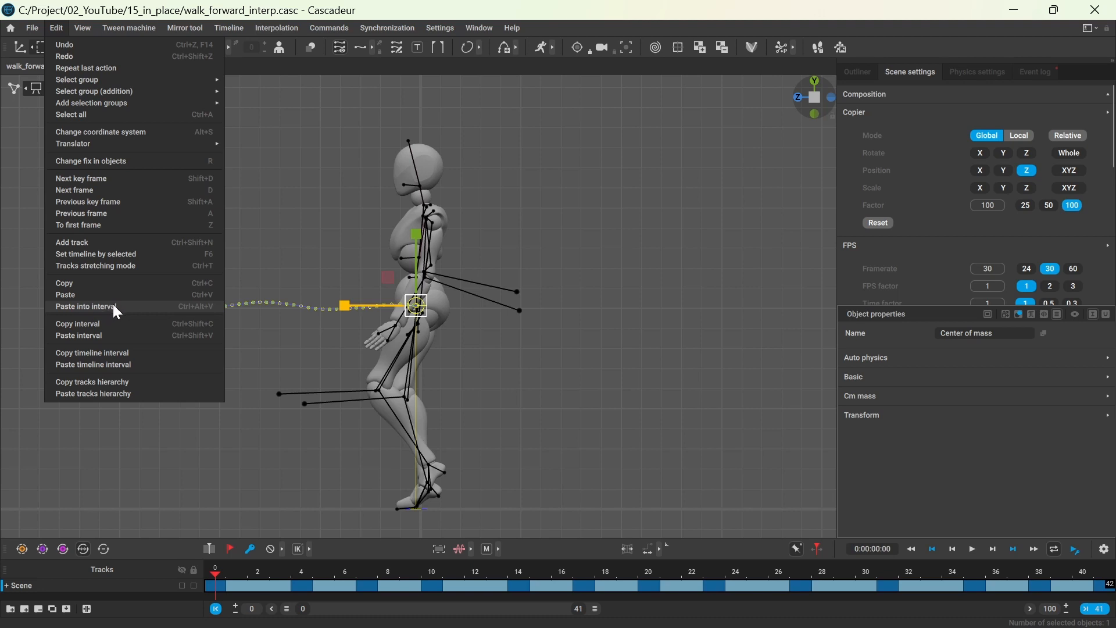
Paste the frame-0 Z position into the interval and scrub to frame 25 to check the pose
{"action": "left_click", "coordinate": [87, 306]}
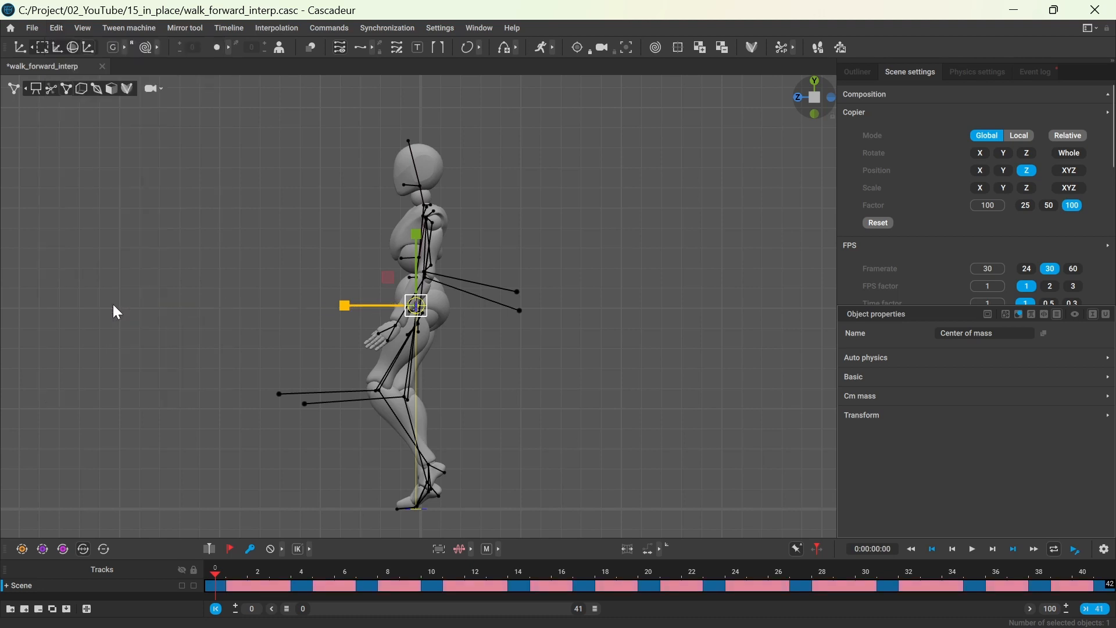
{"action": "left_click", "coordinate": [756, 571]}
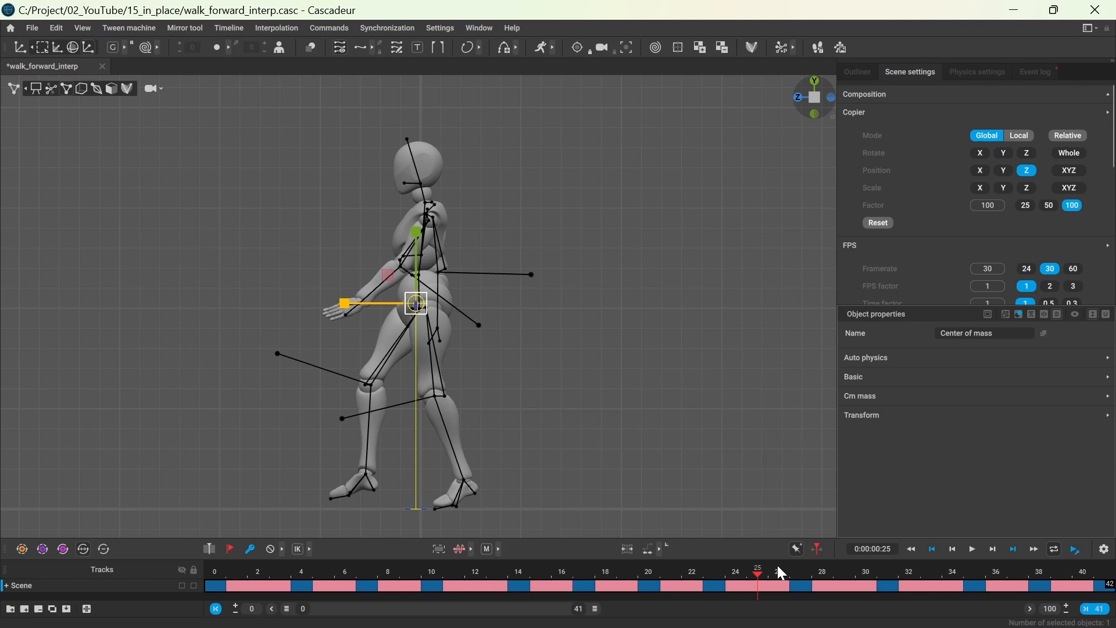
{"action": "left_click", "coordinate": [844, 574]}
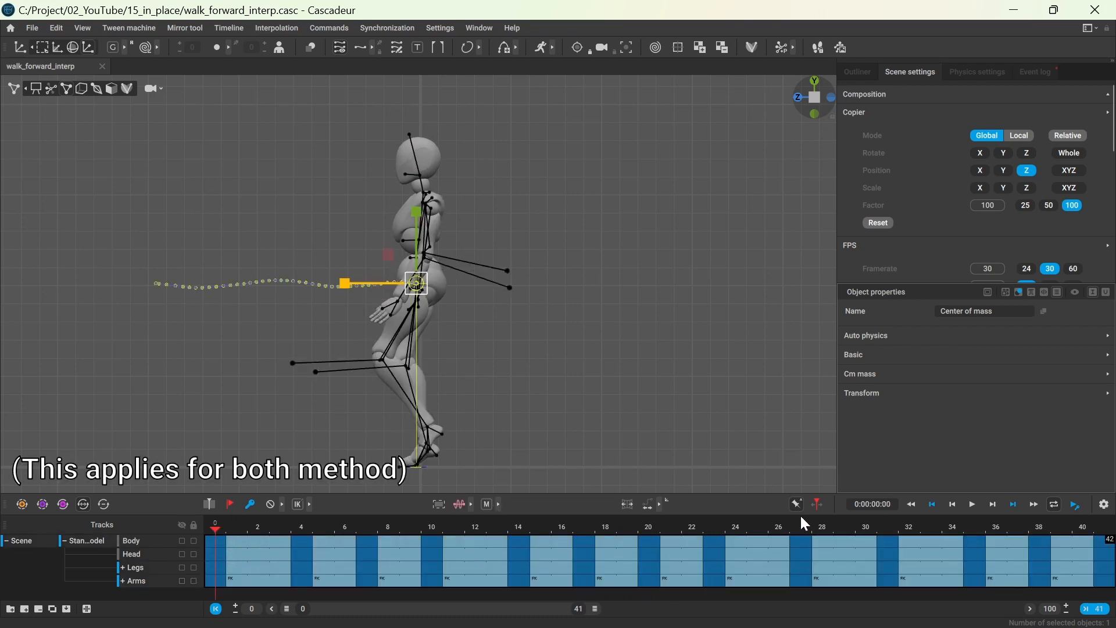
{"action": "mouse_move", "coordinate": [796, 504]}
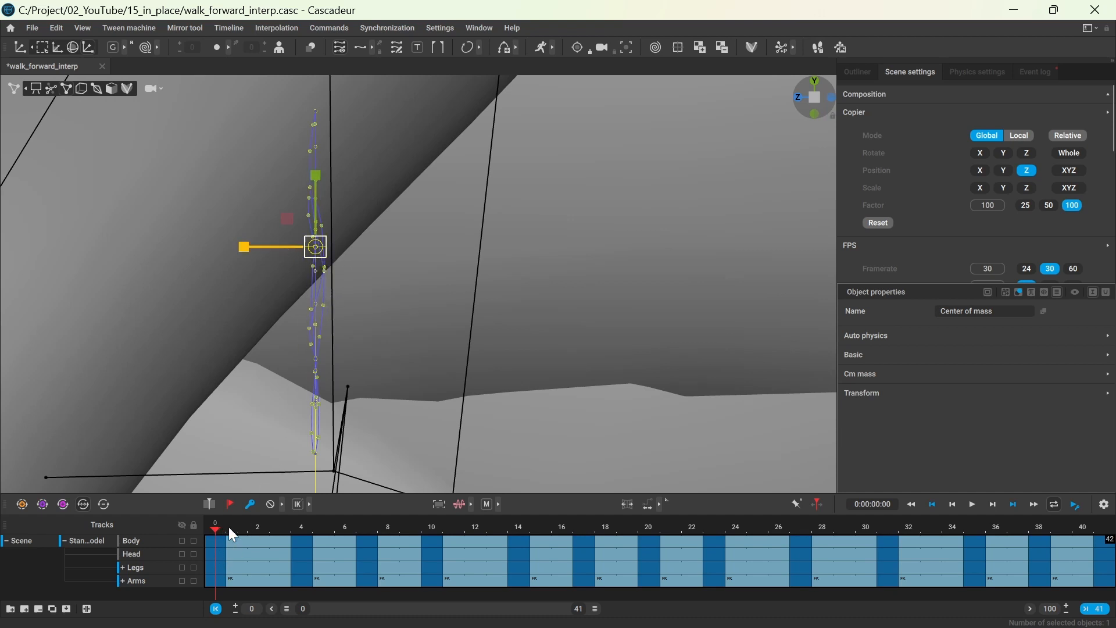
Zoom in on the center-of-mass trajectory and jump to frame 7 to verify a constant Z
{"action": "left_click", "coordinate": [367, 530]}
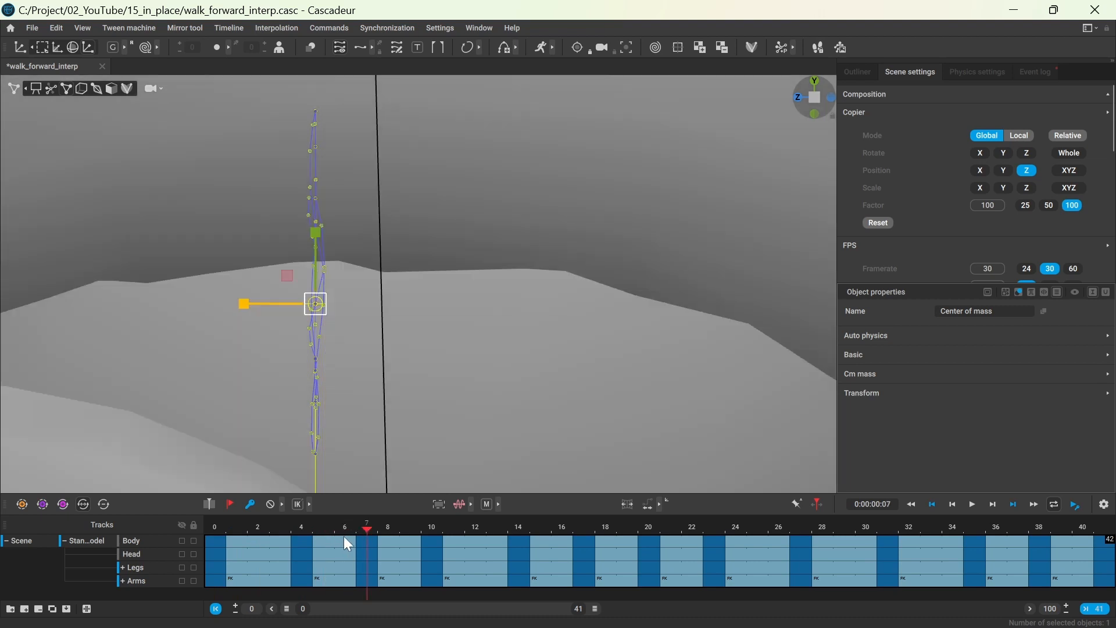
{"action": "mouse_move", "coordinate": [344, 540]}
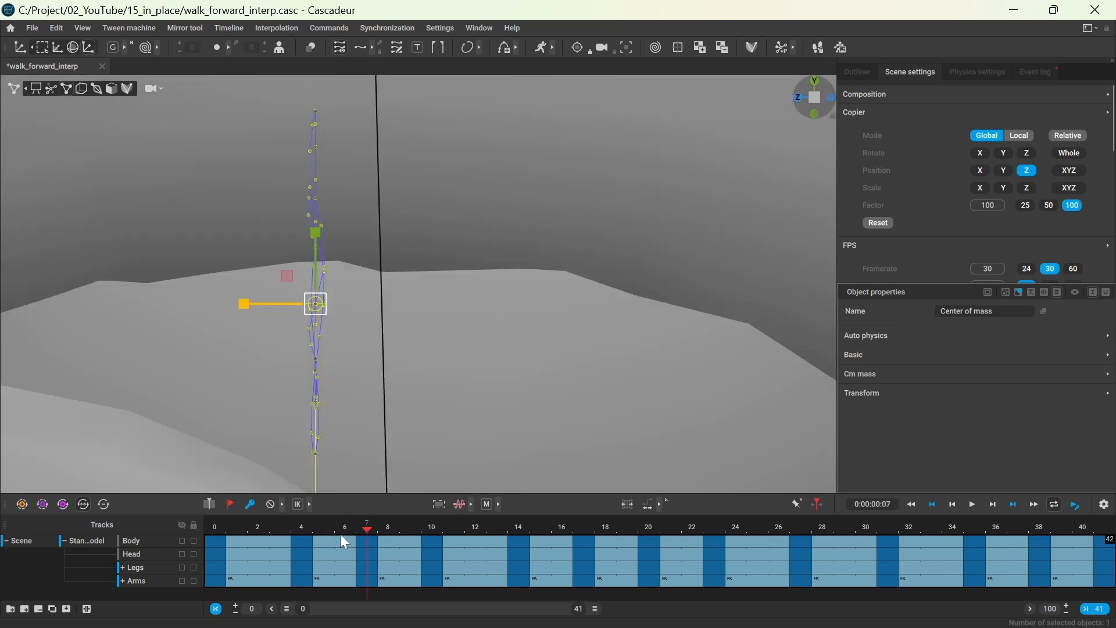